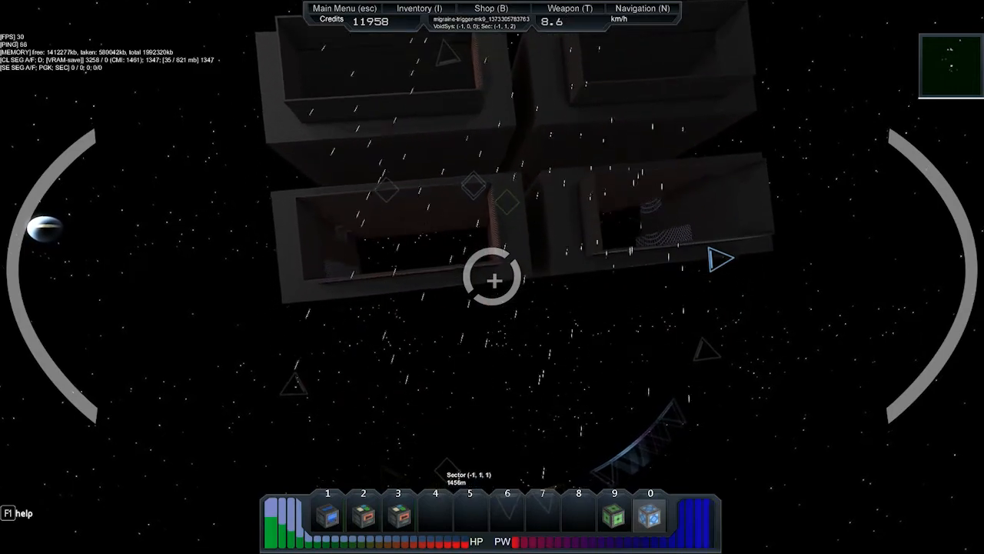
Fly forward around the station's exterior to inspect its structure
{"action": "key", "text": "w"}
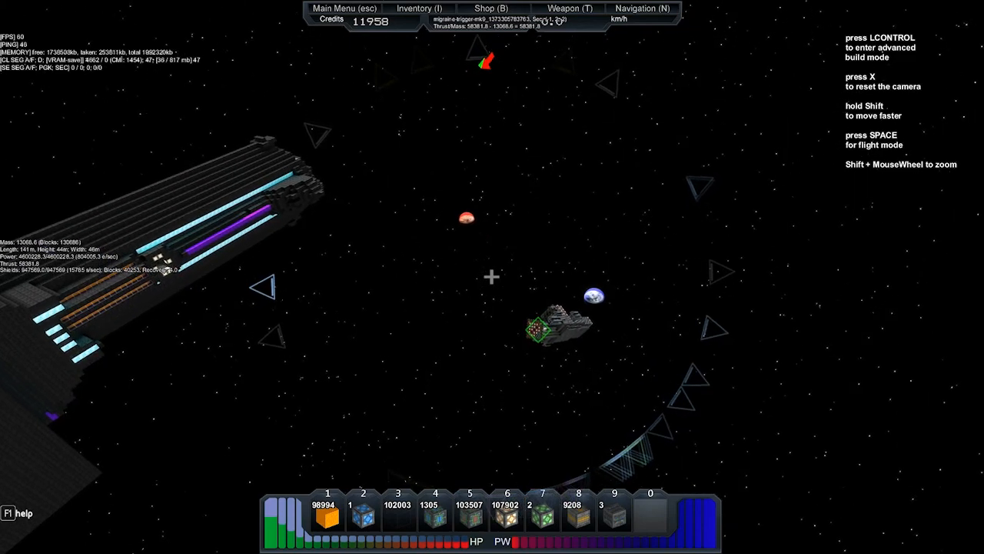
Switch the boarded ship from build mode into flight mode
{"action": "key", "text": "space"}
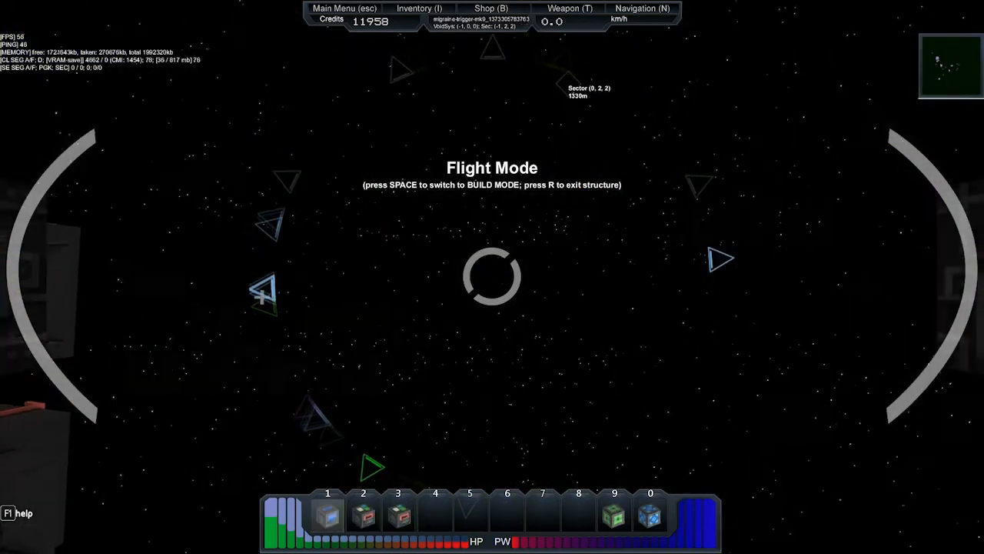